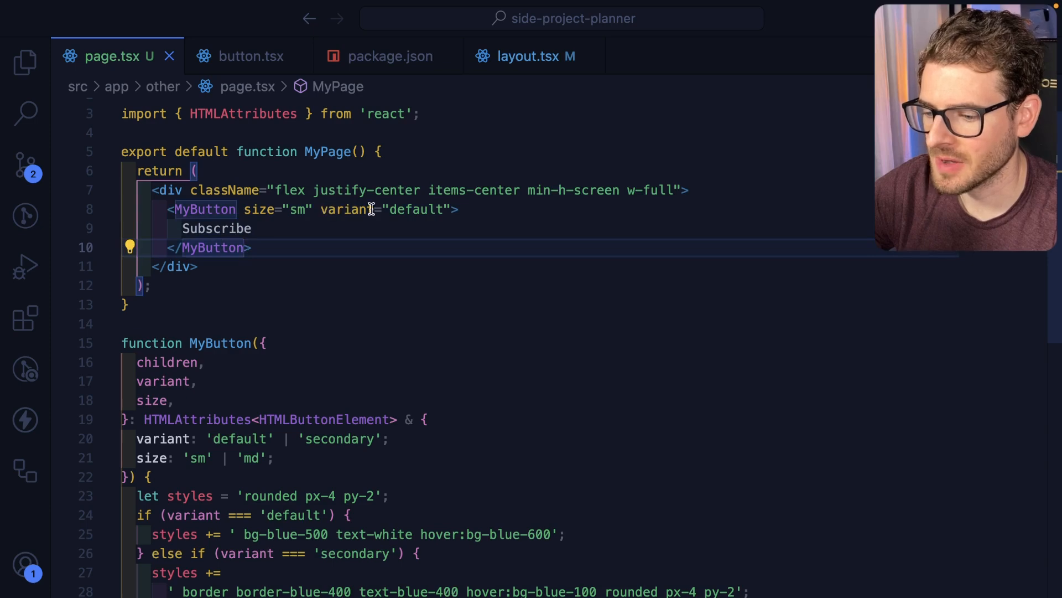
mouse_move(275, 209)
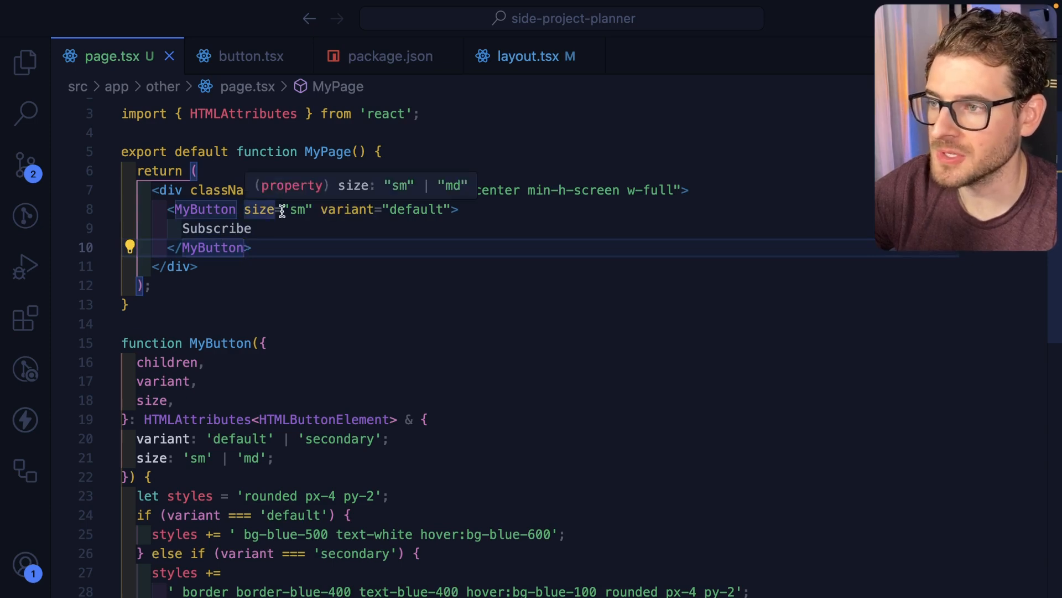
Browse the cva docs' Introduction and Variants pages and select a line of the example button code.
scroll("down", 3)
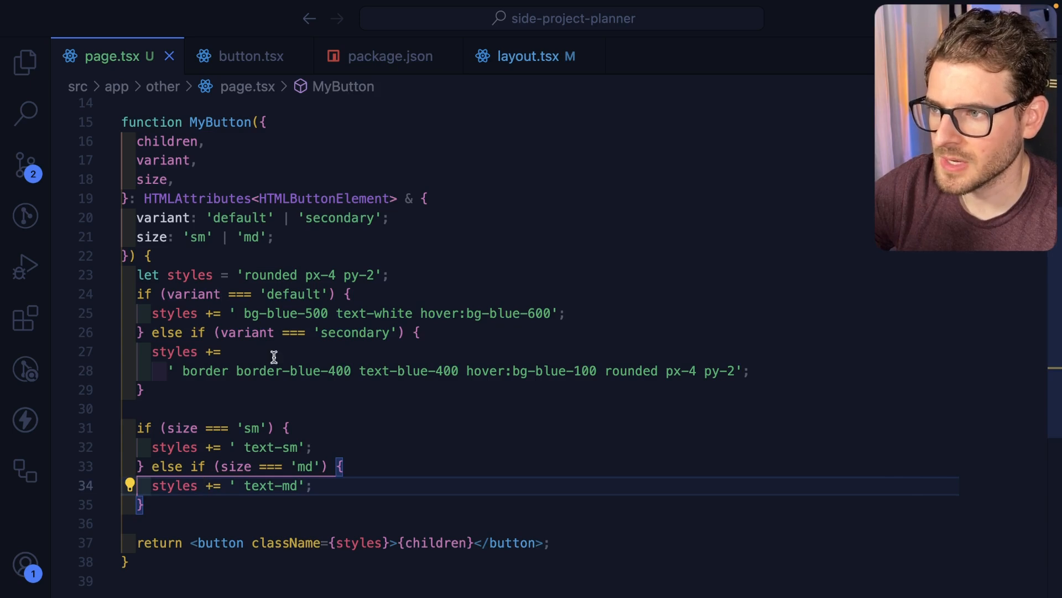
mouse_move(191, 274)
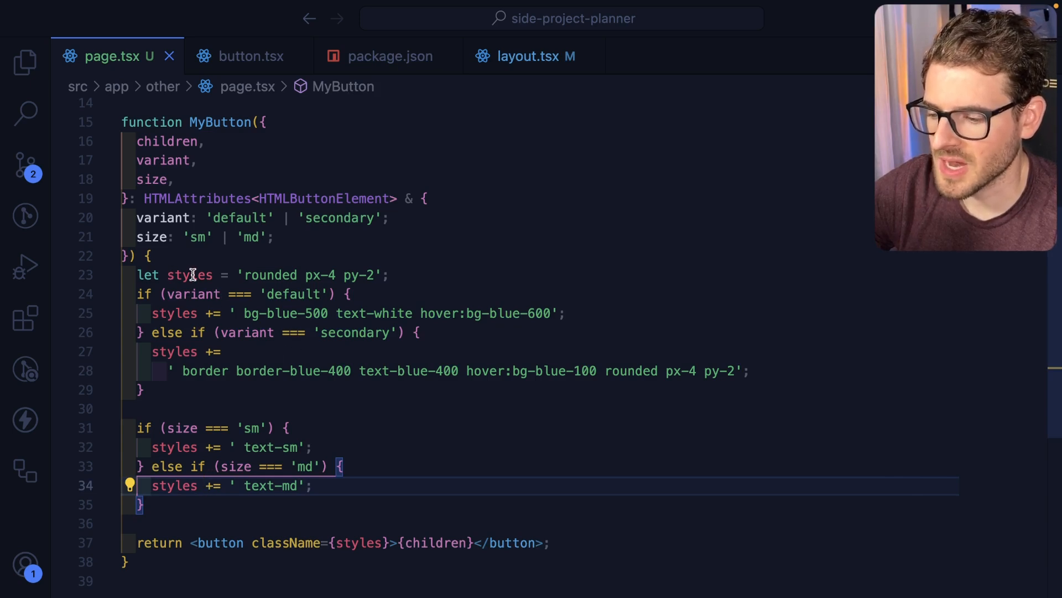
mouse_move(159, 304)
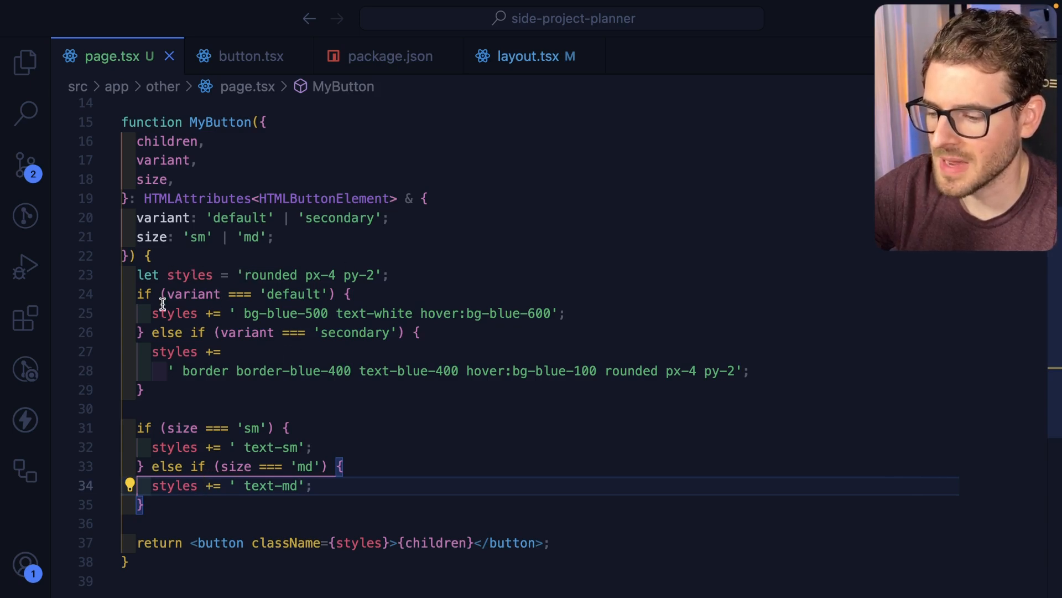
mouse_move(214, 312)
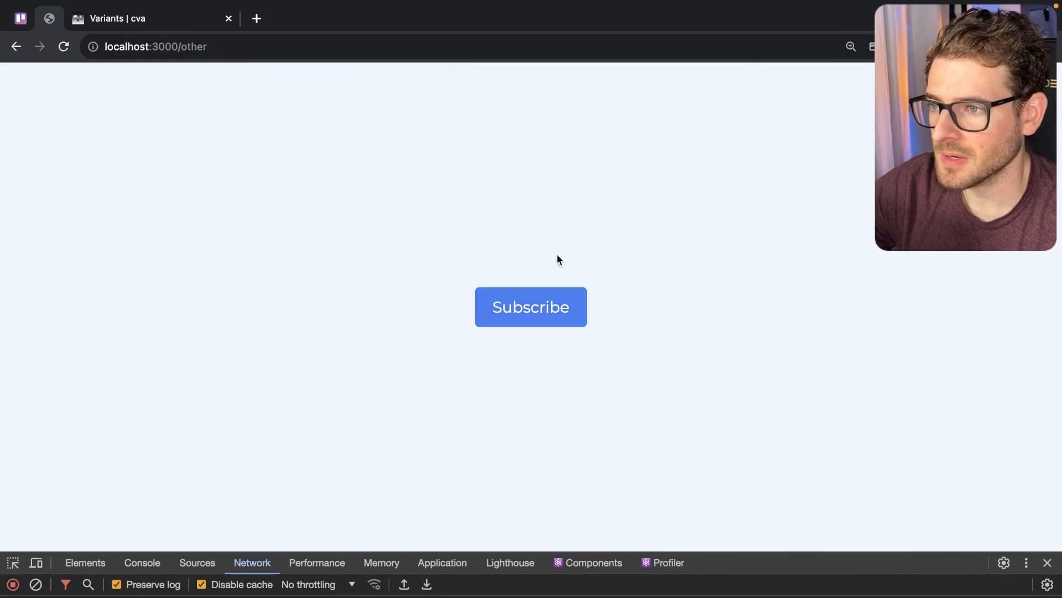
mouse_move(551, 238)
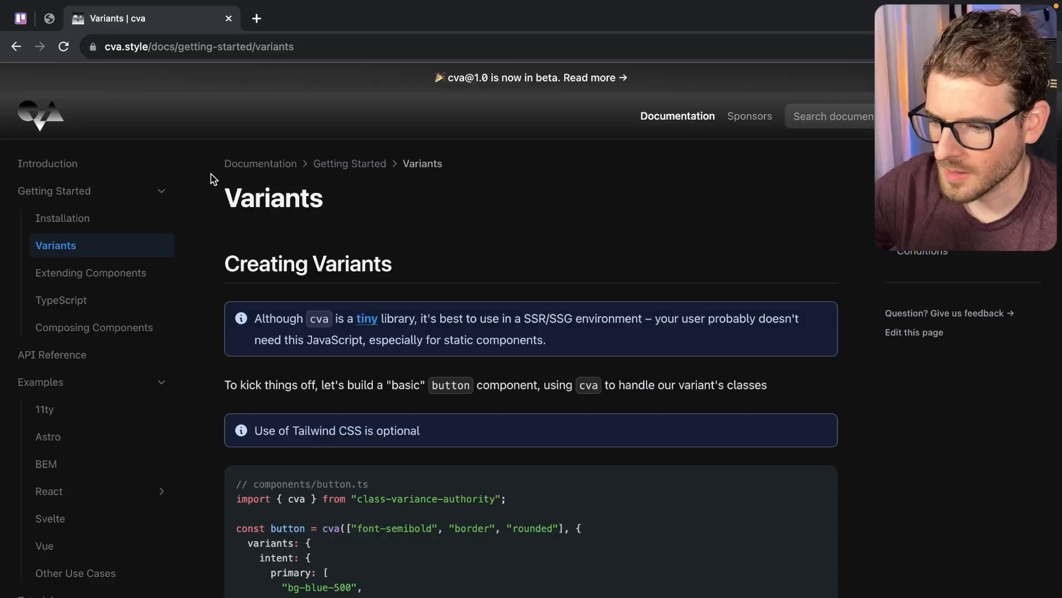
left_click(47, 164)
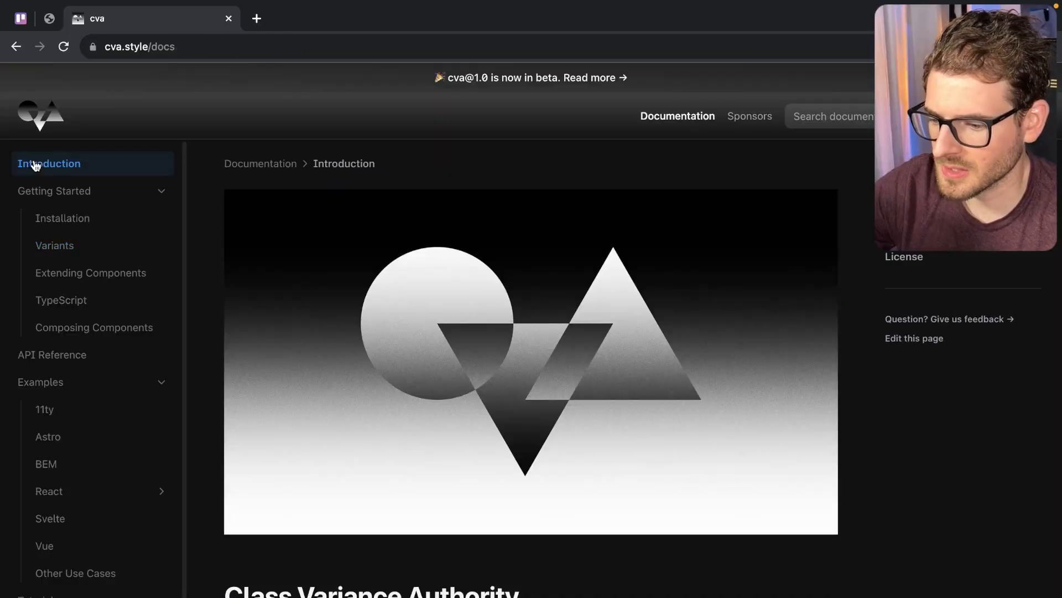
scroll("down", 3)
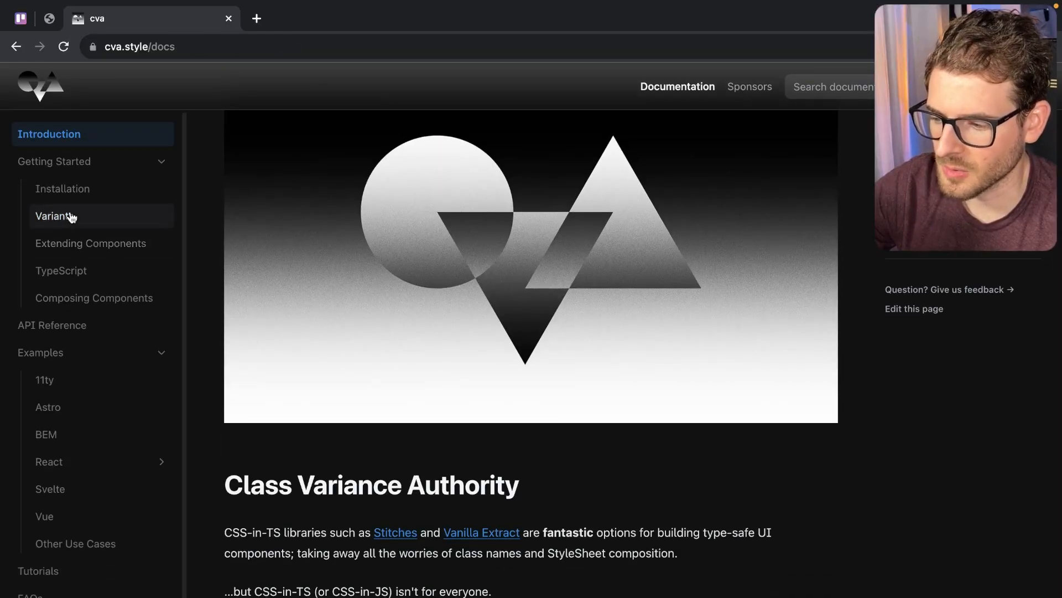
left_click(56, 216)
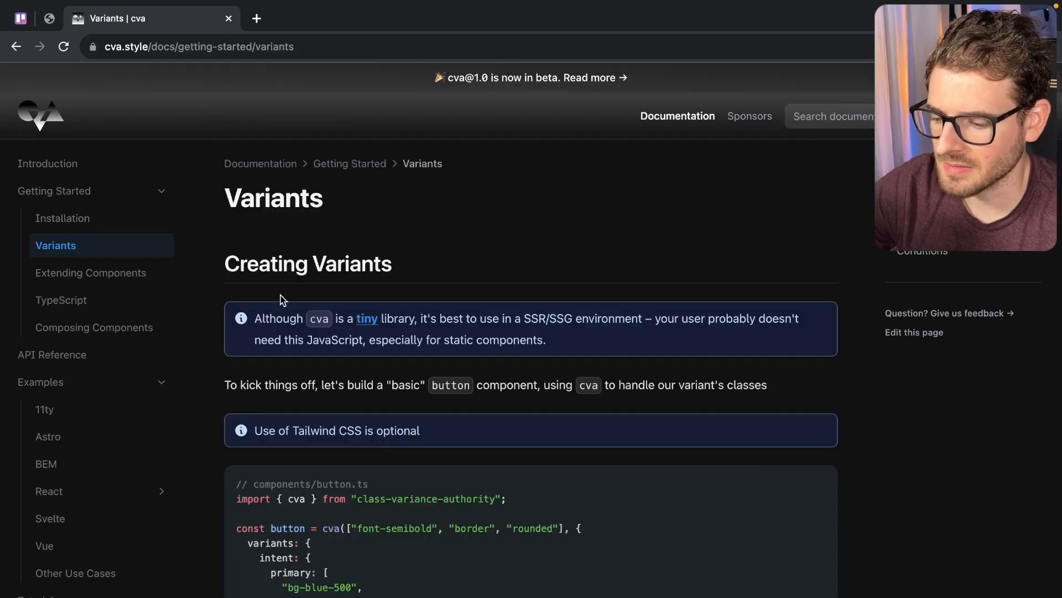
scroll("down", 3)
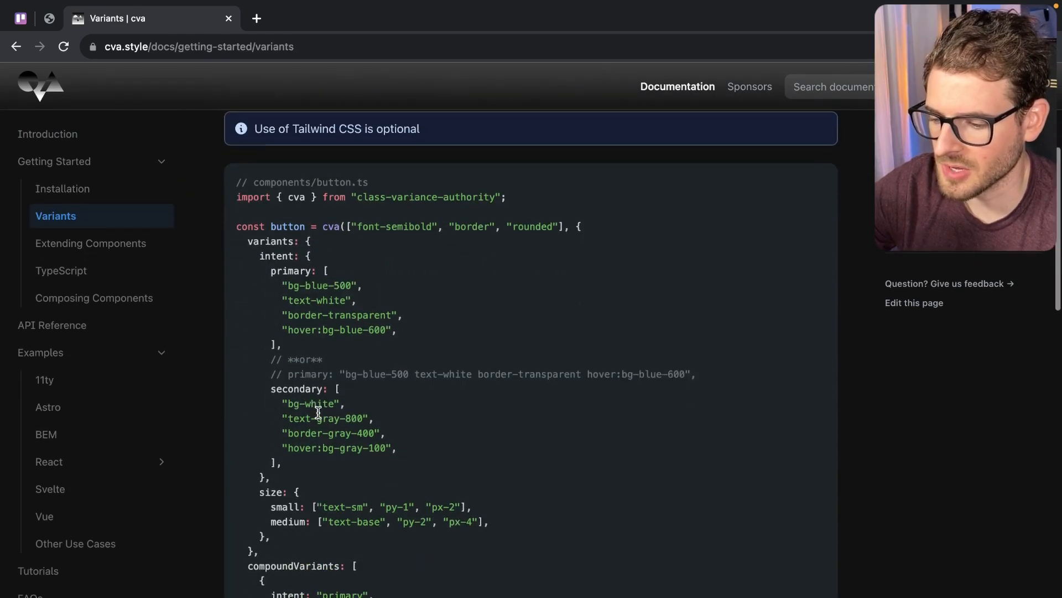
triple_click(371, 197)
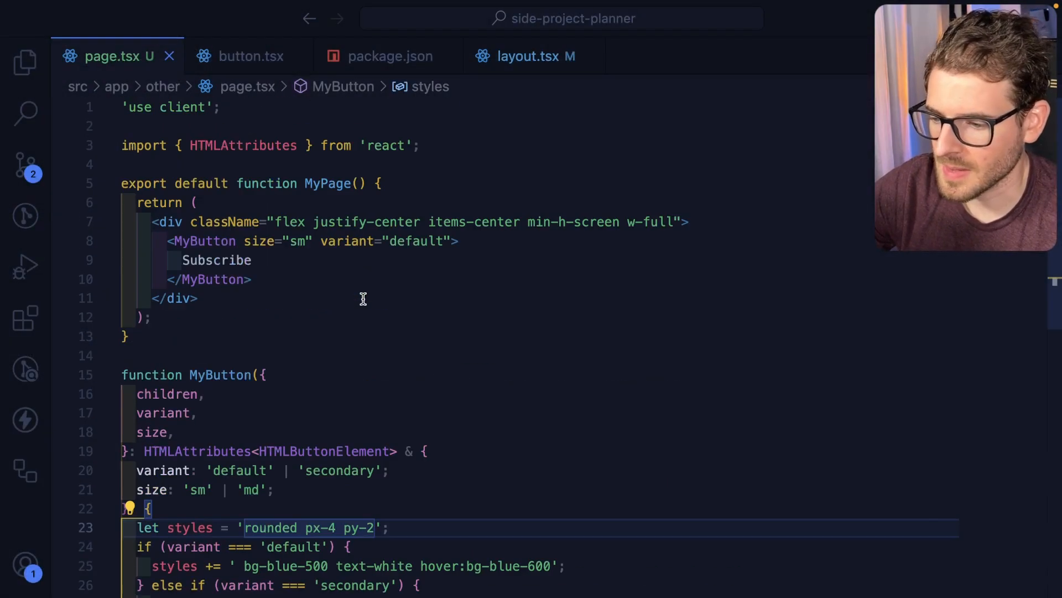
Import cva from 'class-variance-authority' and define const button = cva(['rounded px-4 py-2'], {}).
type("import { cva } from \"class-variance-authority\";")
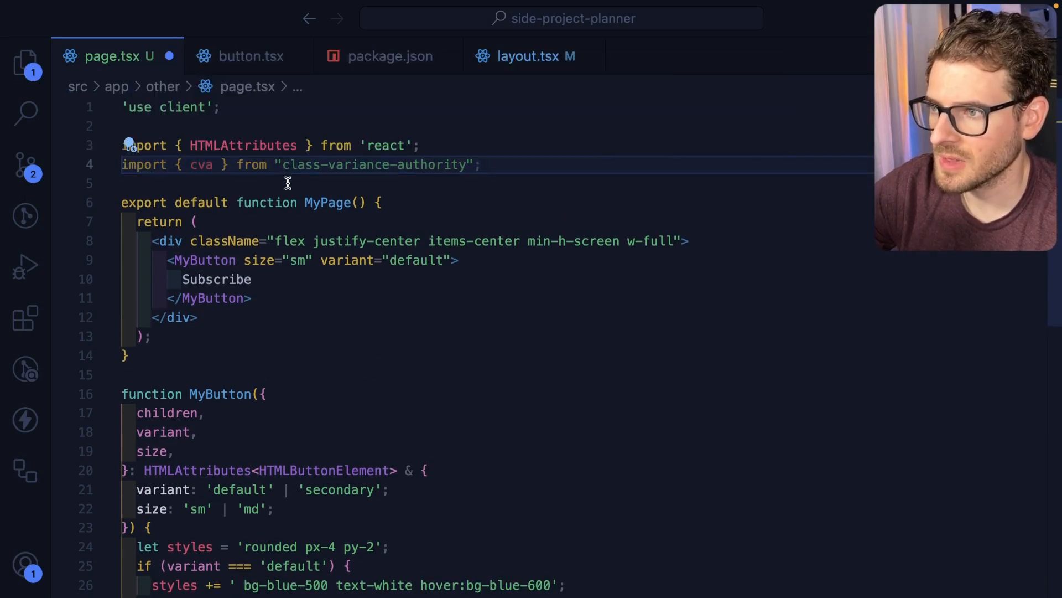
type("const button =")
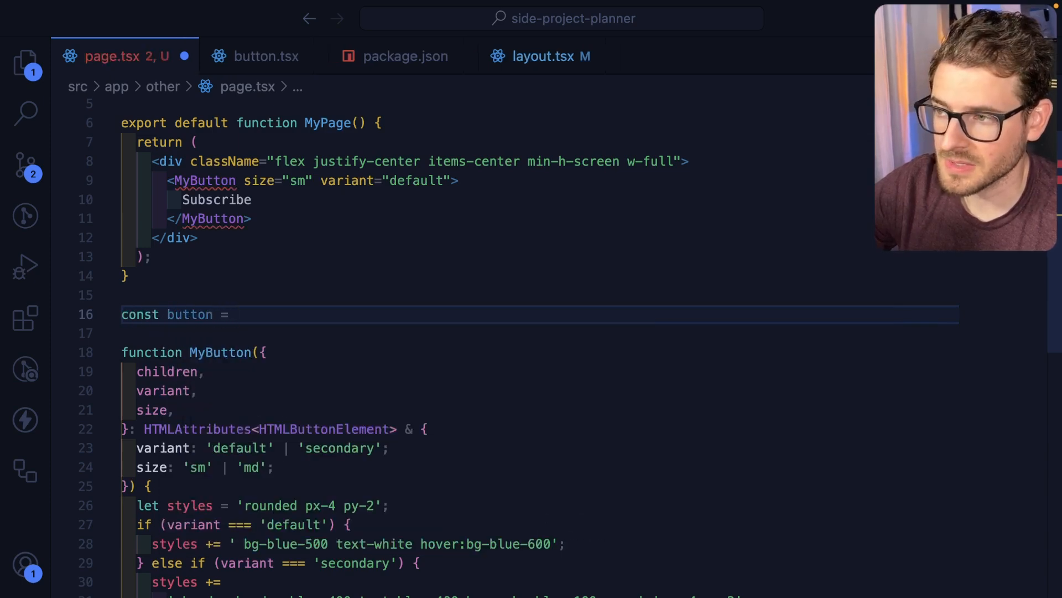
type("cva()")
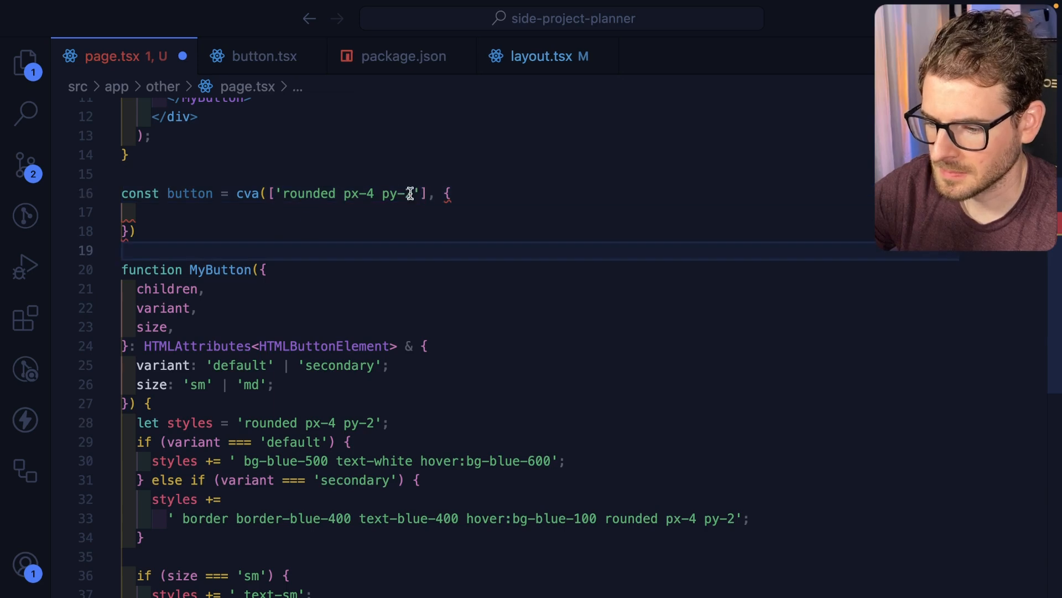
type("variants: {")
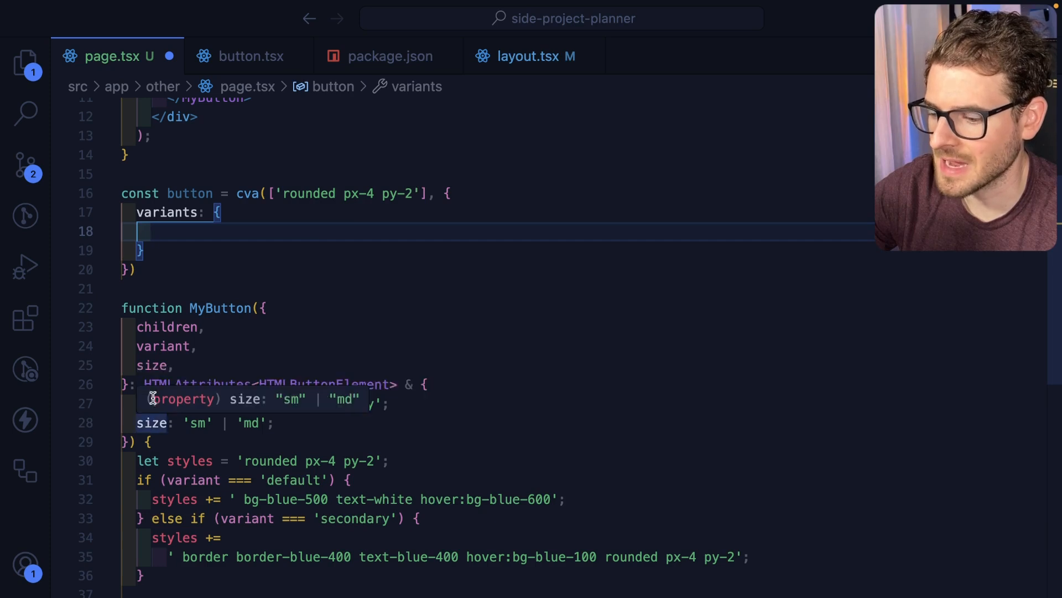
Add a variant option with default and secondary (blue border, text, hover) class lists, plus an empty size.
type("varia")
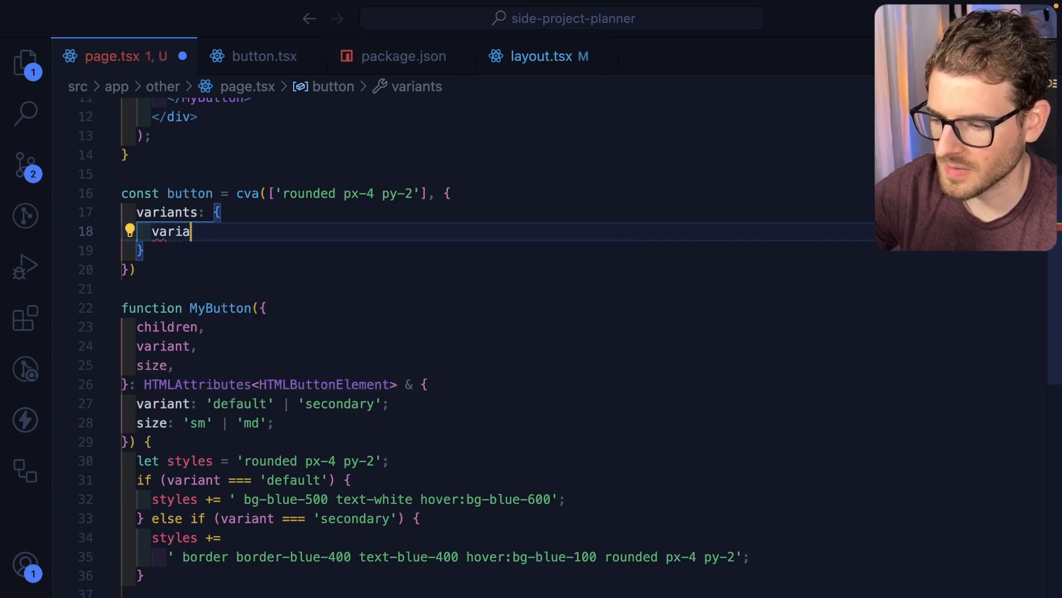
type("nt: {},")
type("size:")
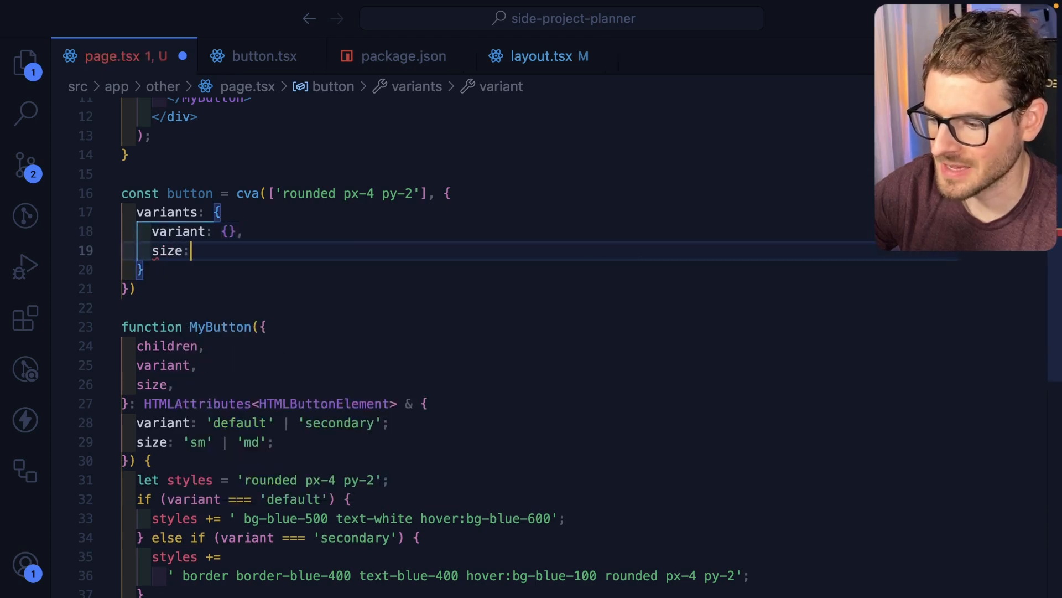
type("{")
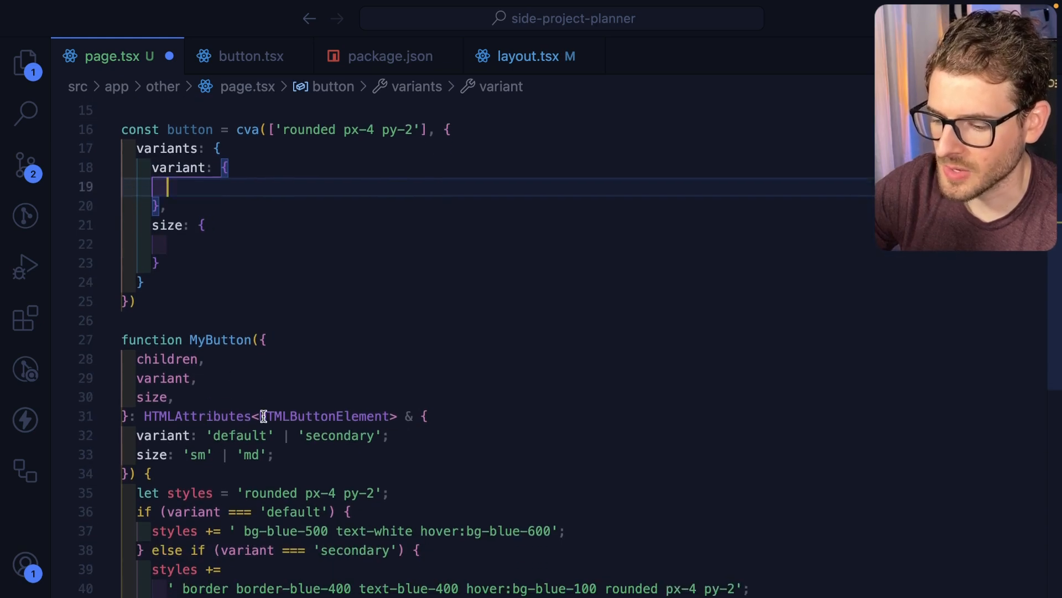
type("default: [],")
type("secondary: []")
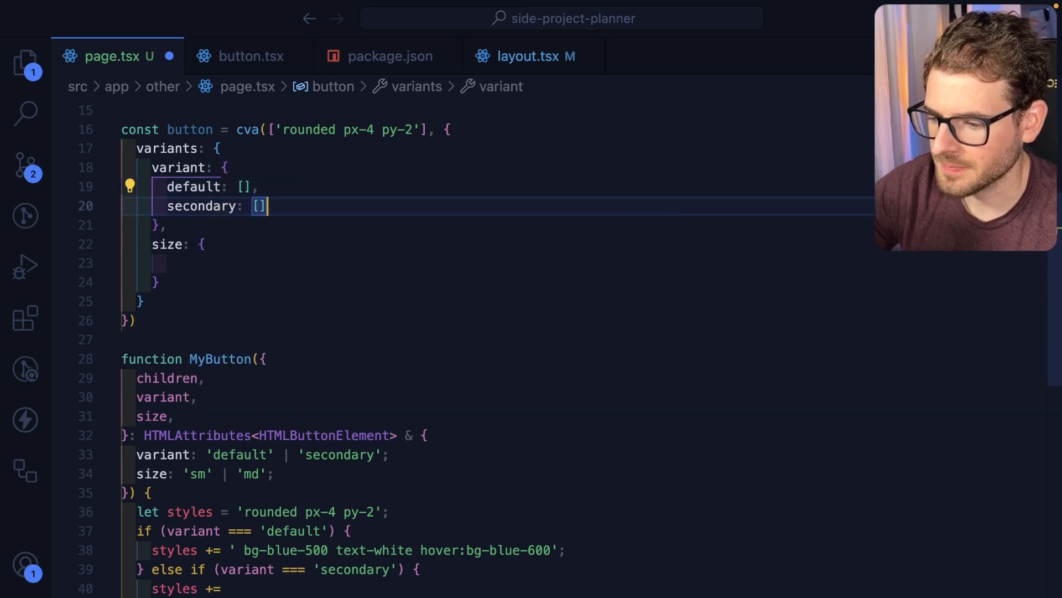
scroll("down", 3)
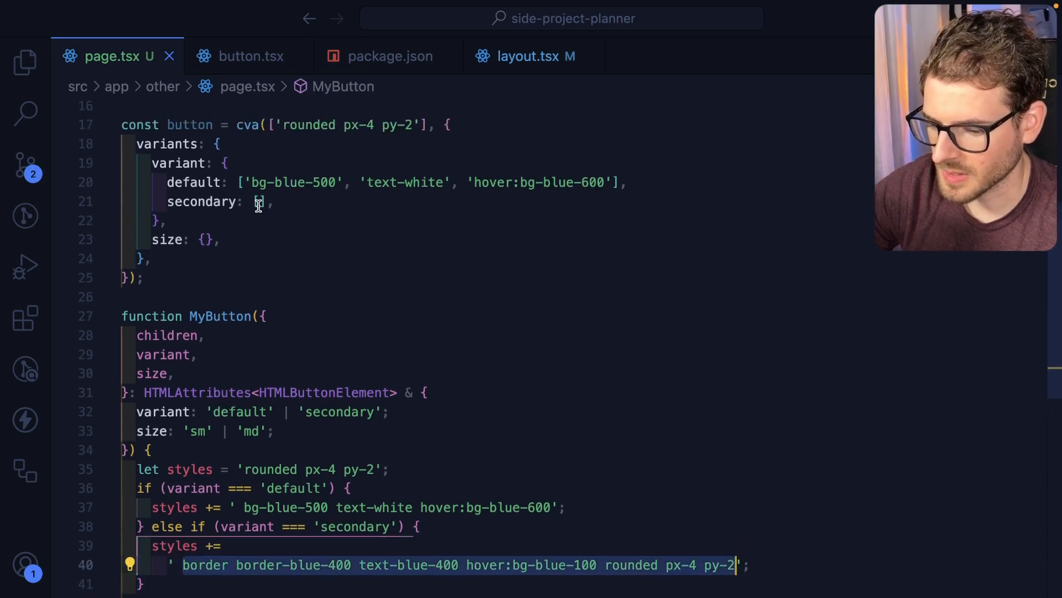
type("['border border-blue-400 text-blue-400 hover:bg-blue-100 rounded px-4 py-2']")
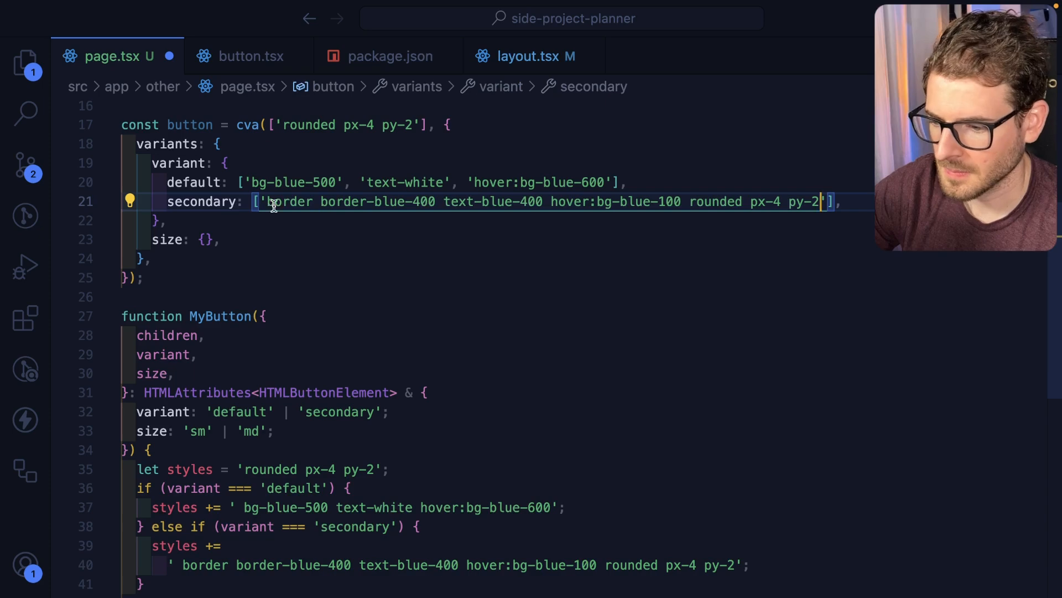
double_click(320, 201)
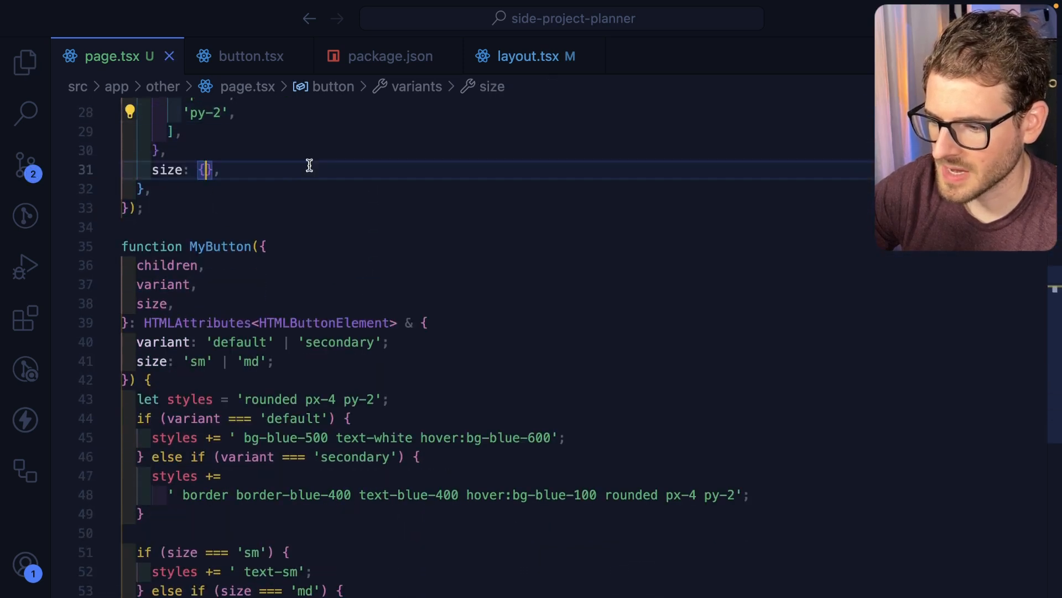
Fill the size option with sm: ['text-sm'] and md: ['text-md'].
type("sm:")
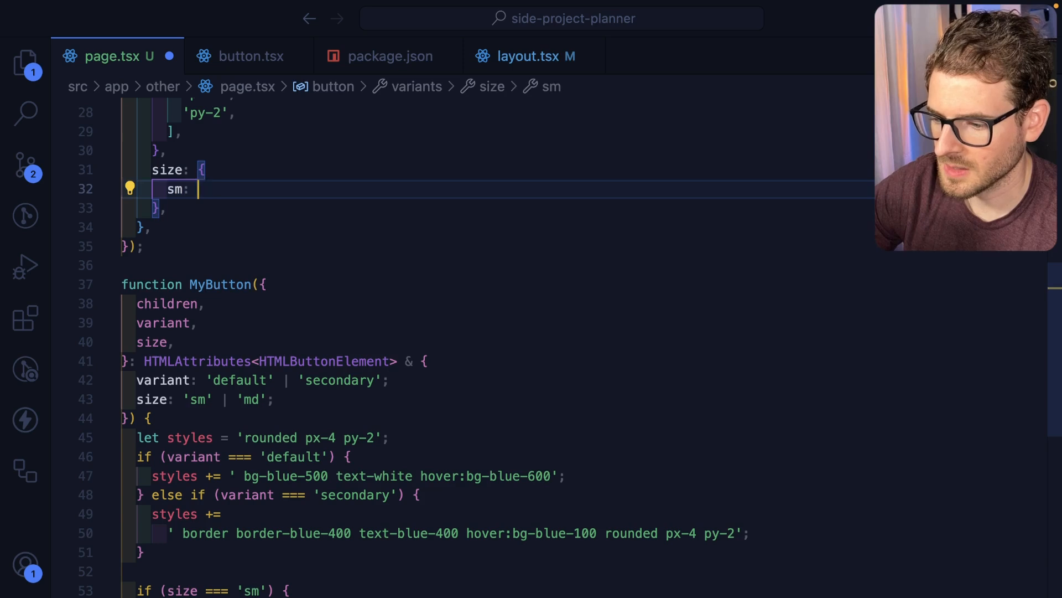
type("['text-sm'],")
type("mg: ['text-md'],")
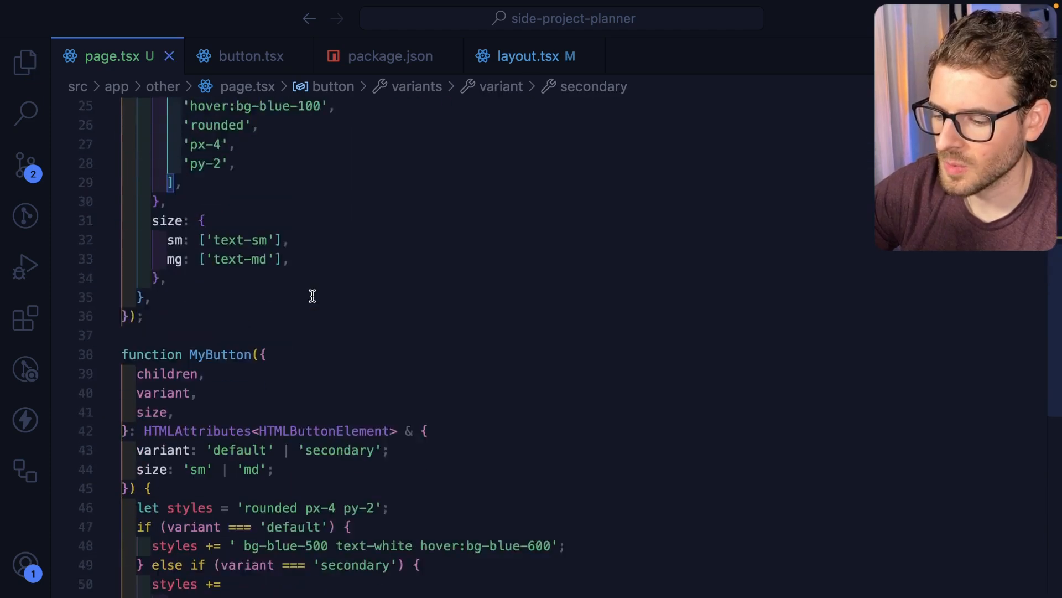
scroll("down", 3)
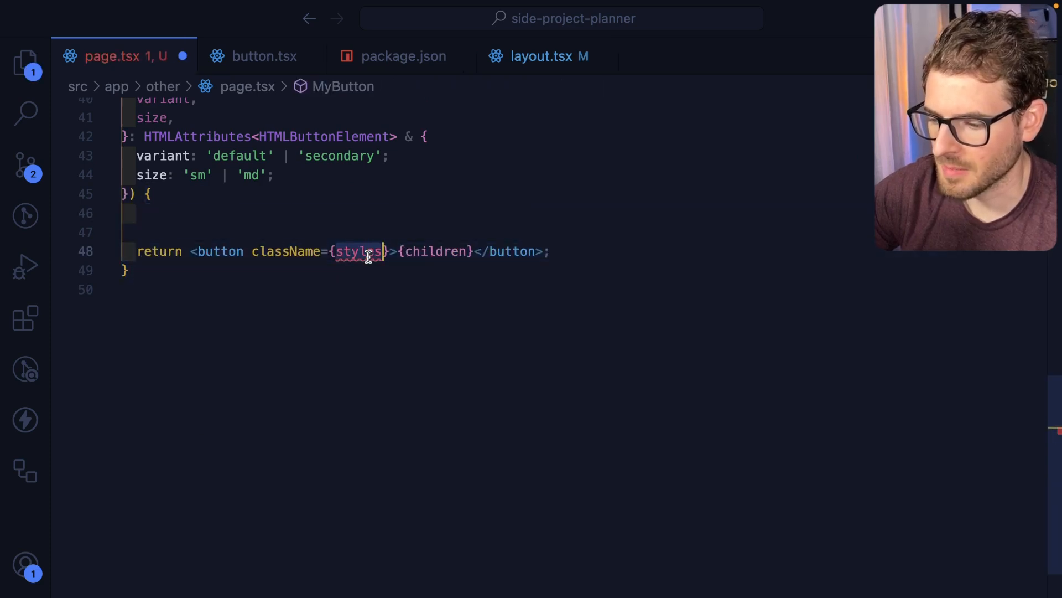
Replace className={styles} with className={button({ variant, size })} and remove the styles logic.
type("button.")
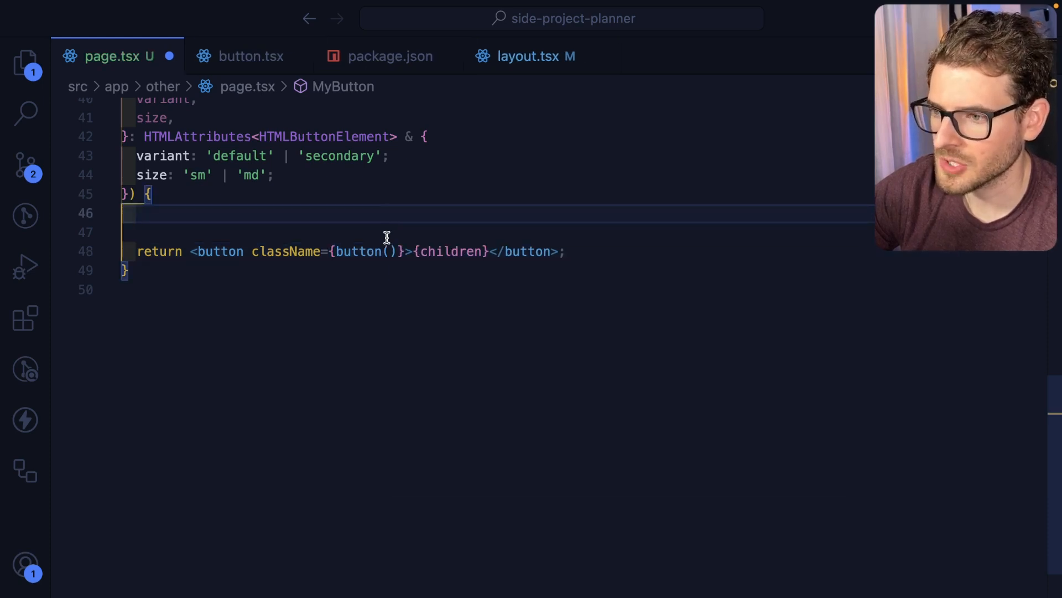
type("{v")
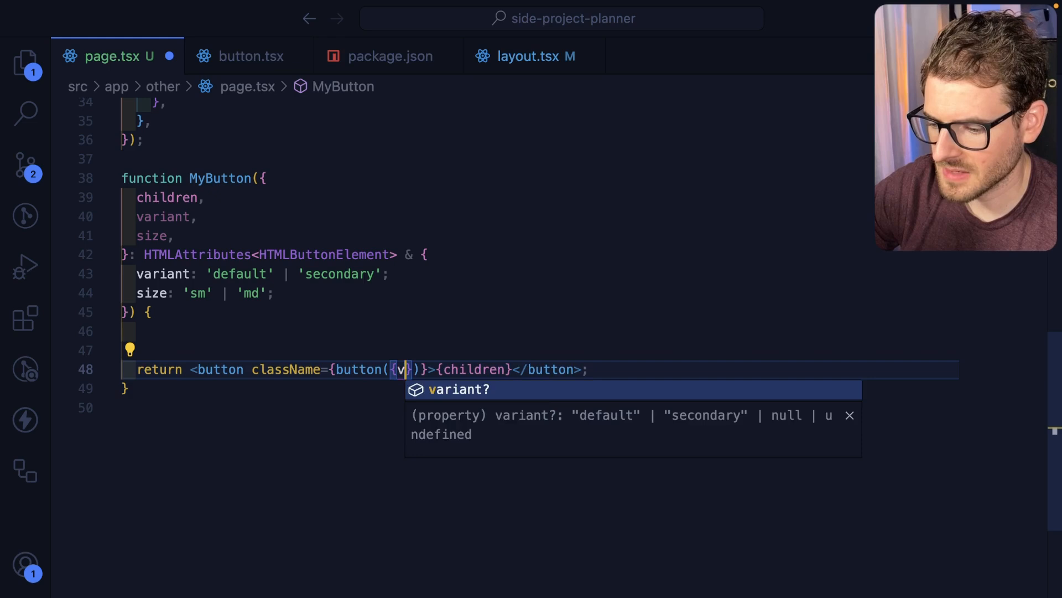
type("ariant, siz")
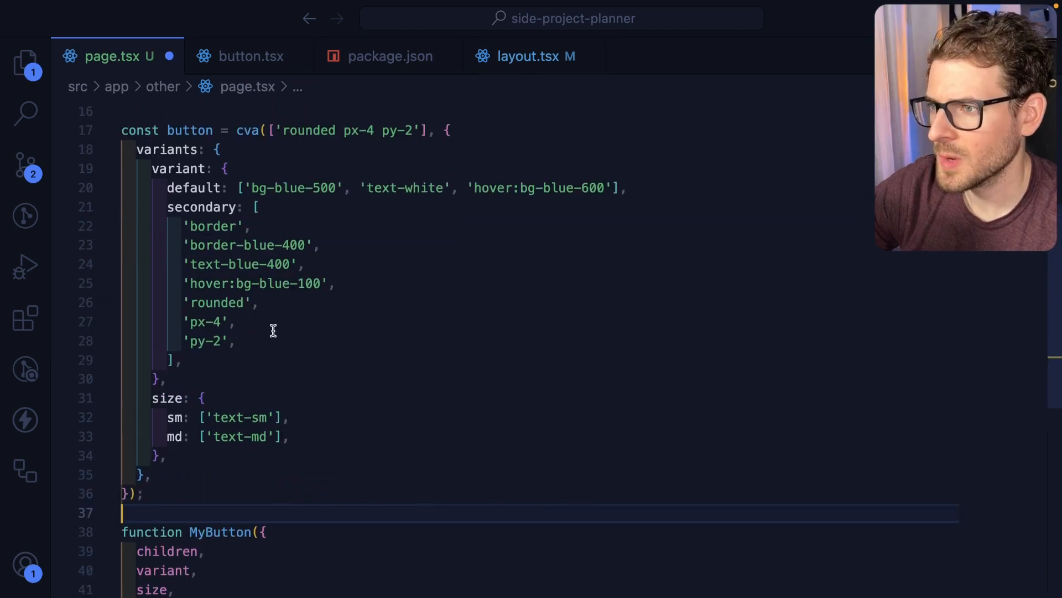
mouse_move(247, 130)
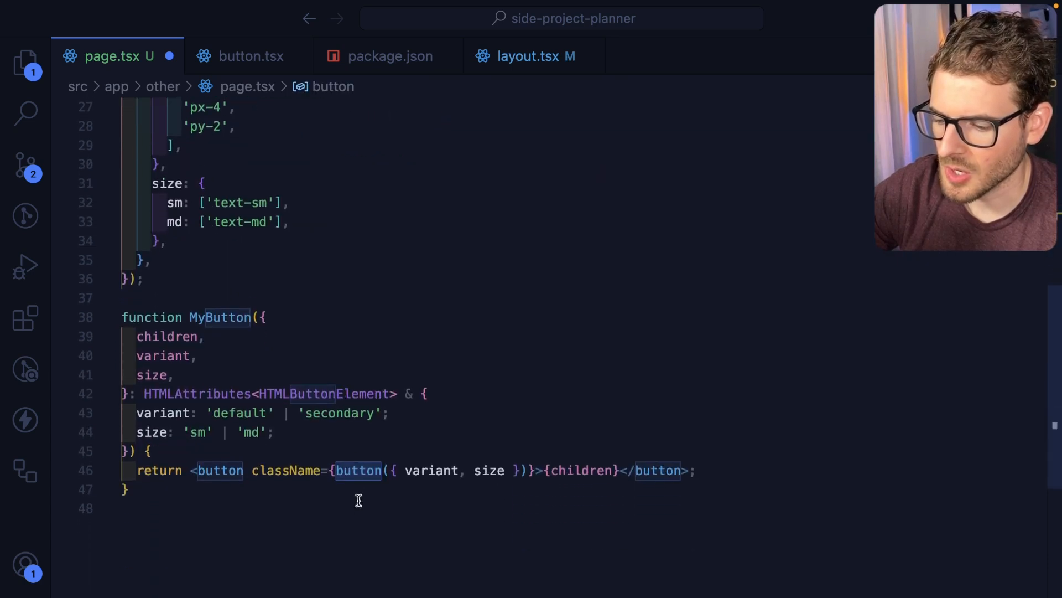
mouse_move(446, 470)
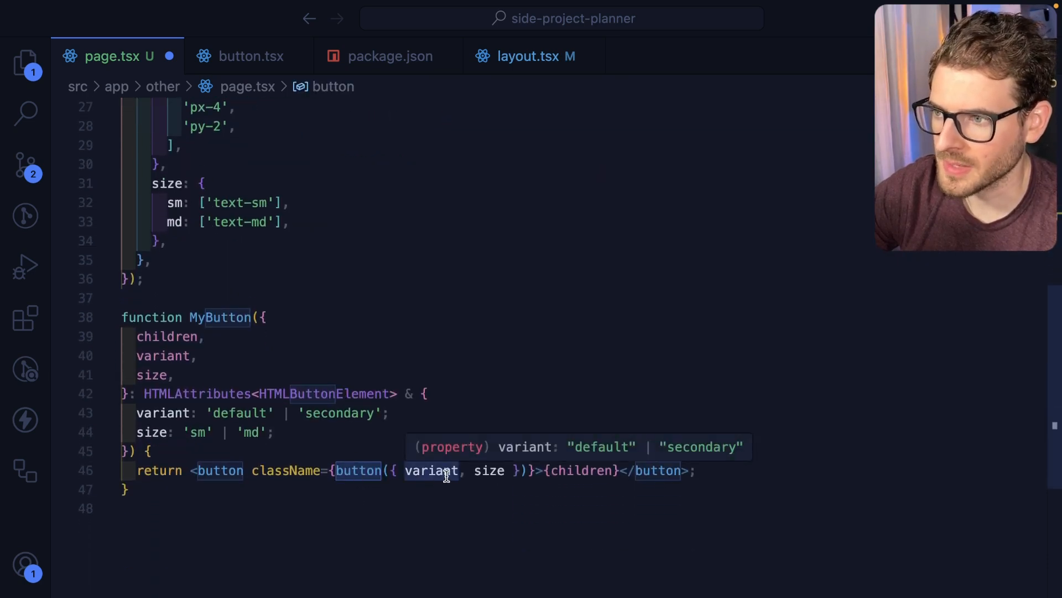
mouse_move(357, 471)
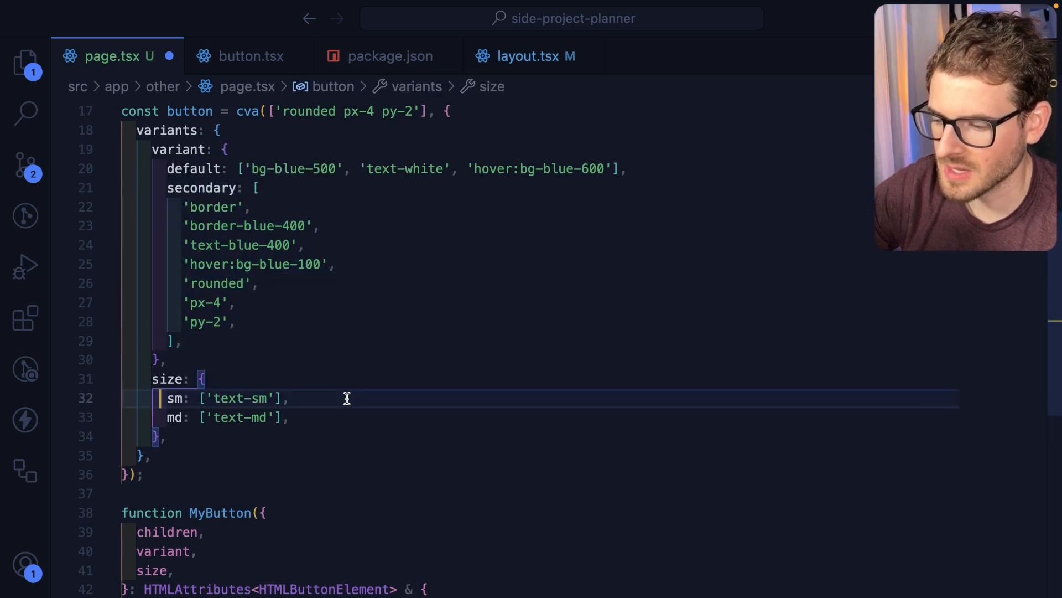
Change MyButton's props type to VariantProps<typeof button>, importing VariantProps from class-variance-authority.
scroll("down", 3)
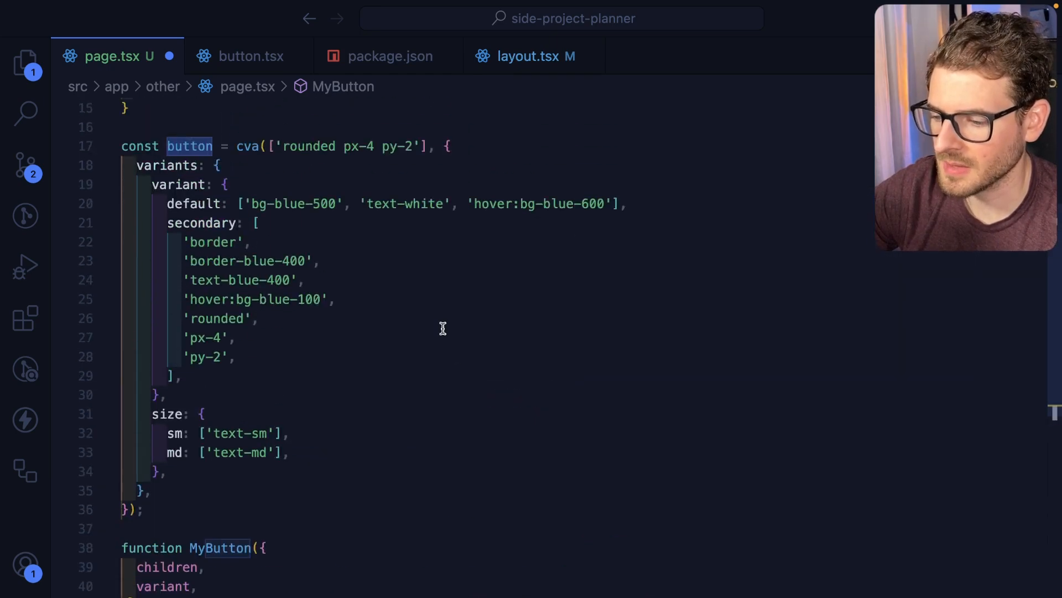
scroll("down", 3)
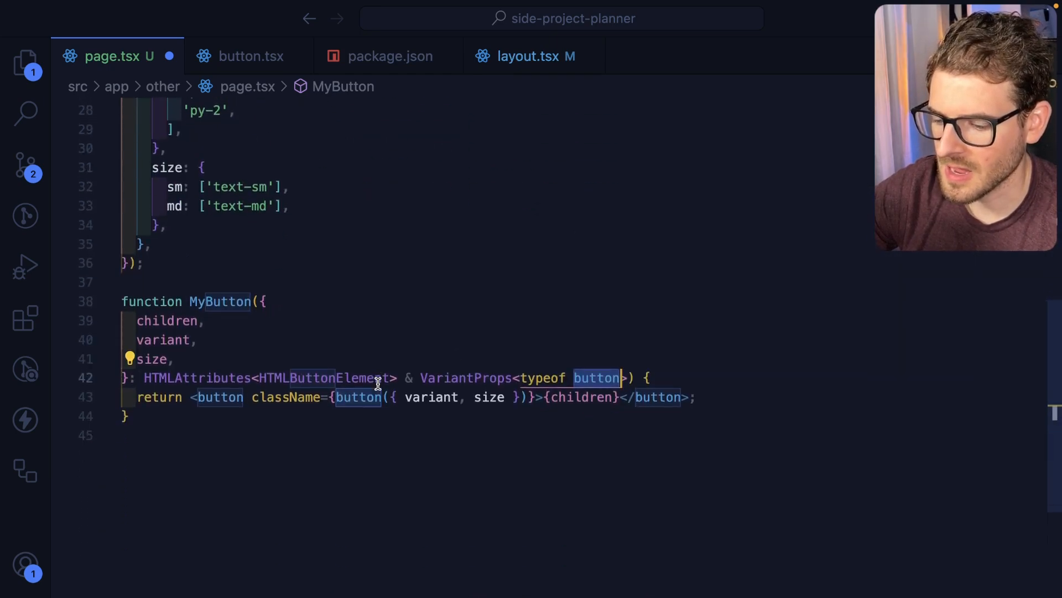
mouse_move(219, 301)
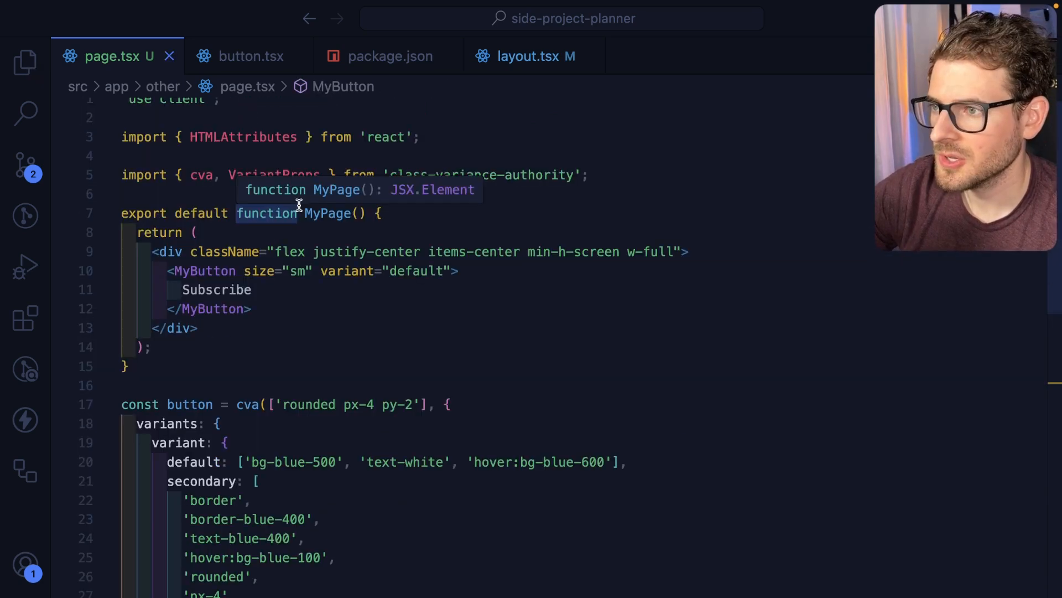
mouse_move(424, 272)
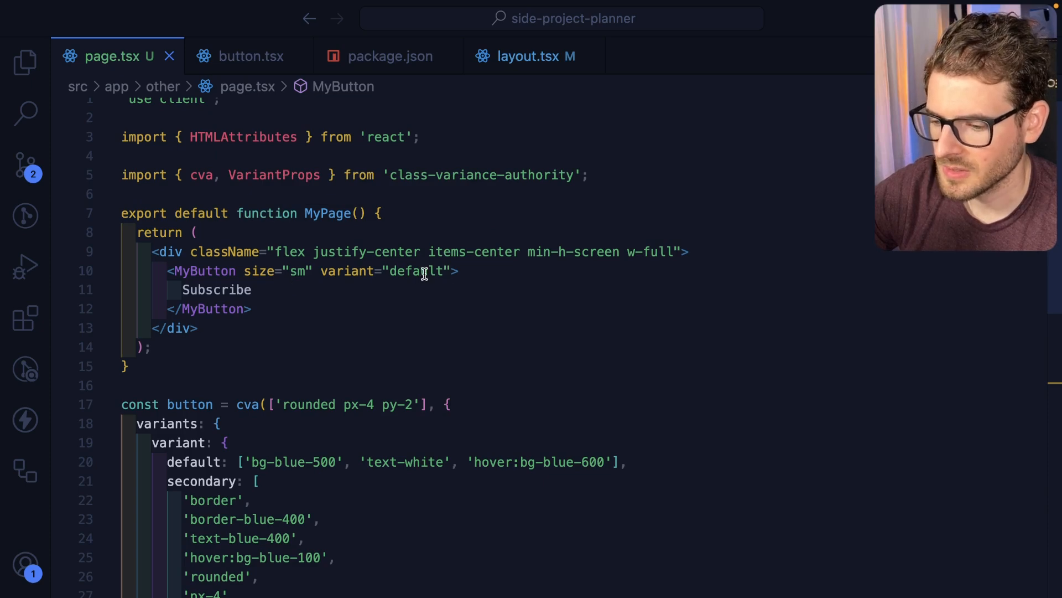
Set the Subscribe button to variant 'secondary', pass className 'text-red…', and destructure className in MyButton.
key("Backspace")
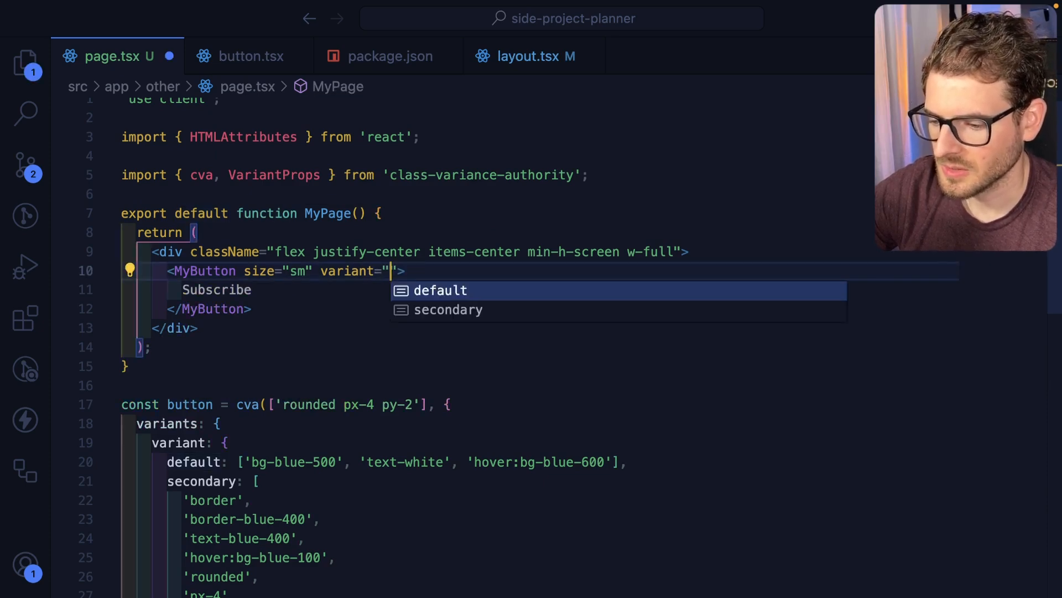
left_click(448, 309)
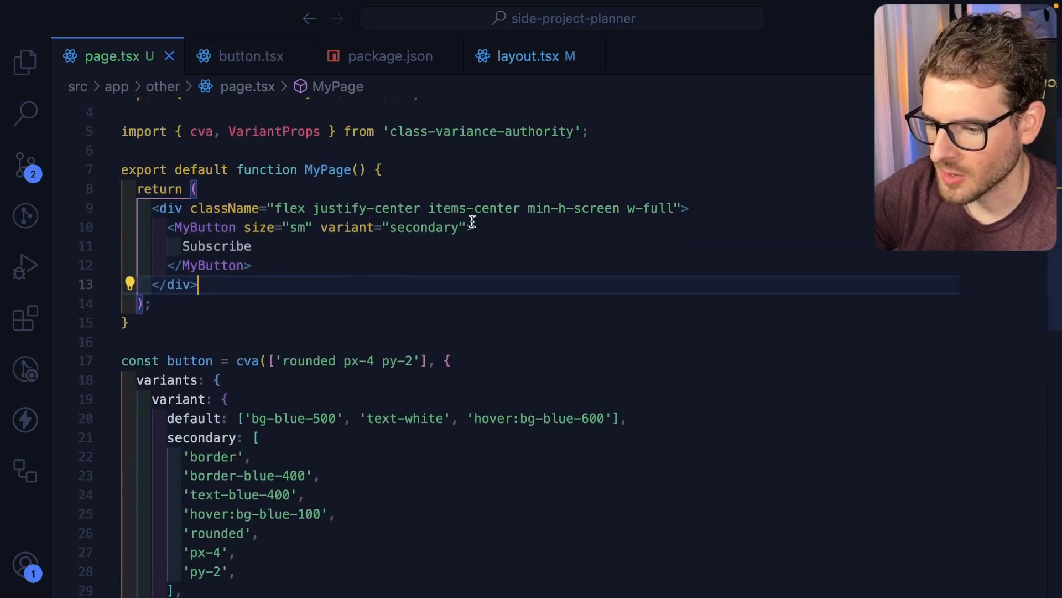
type("className")
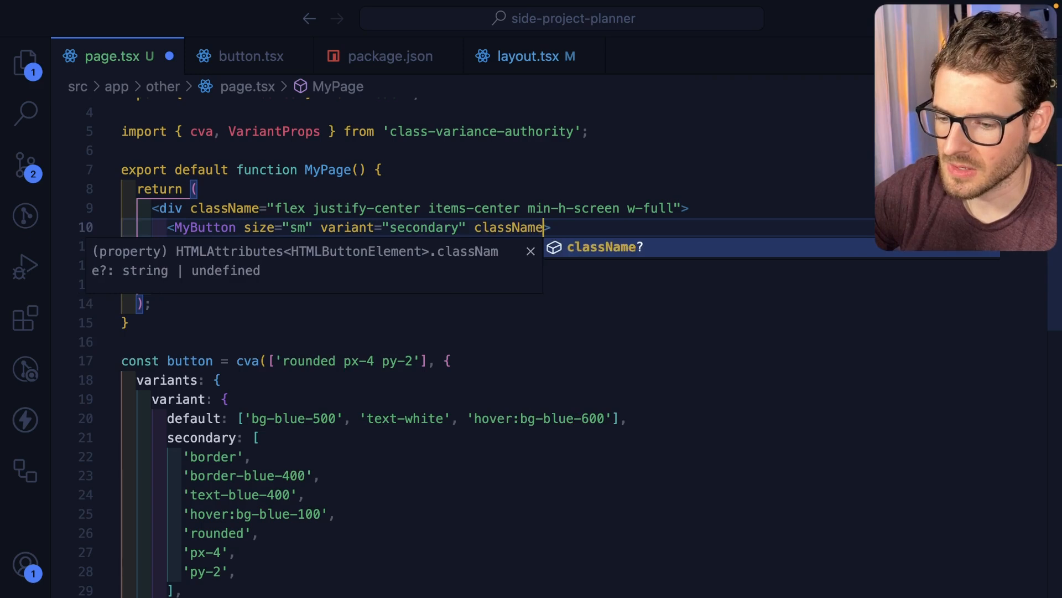
type("=\"text-red")
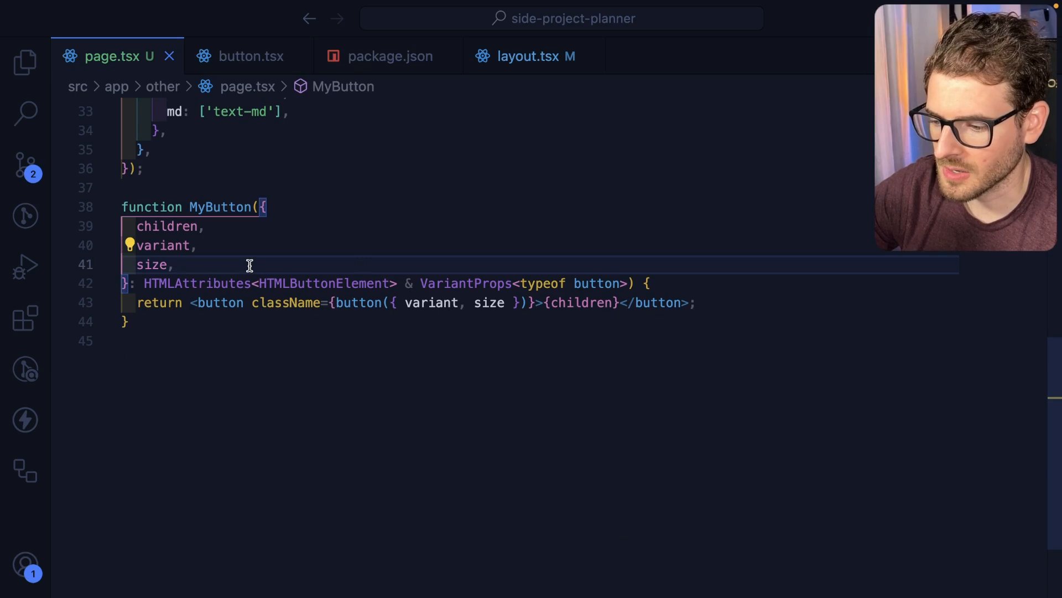
type("className,")
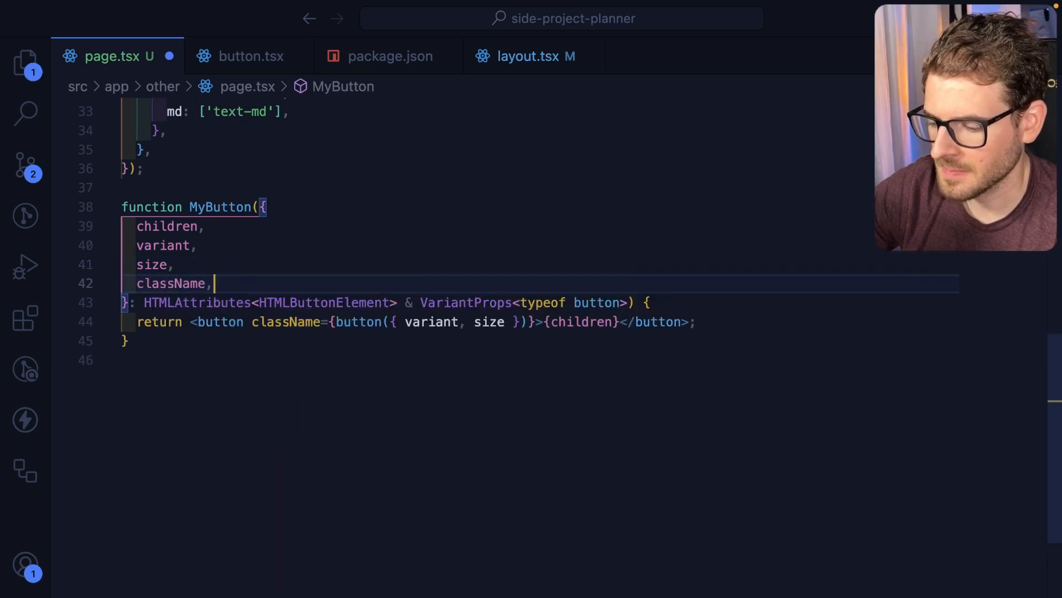
mouse_move(495, 322)
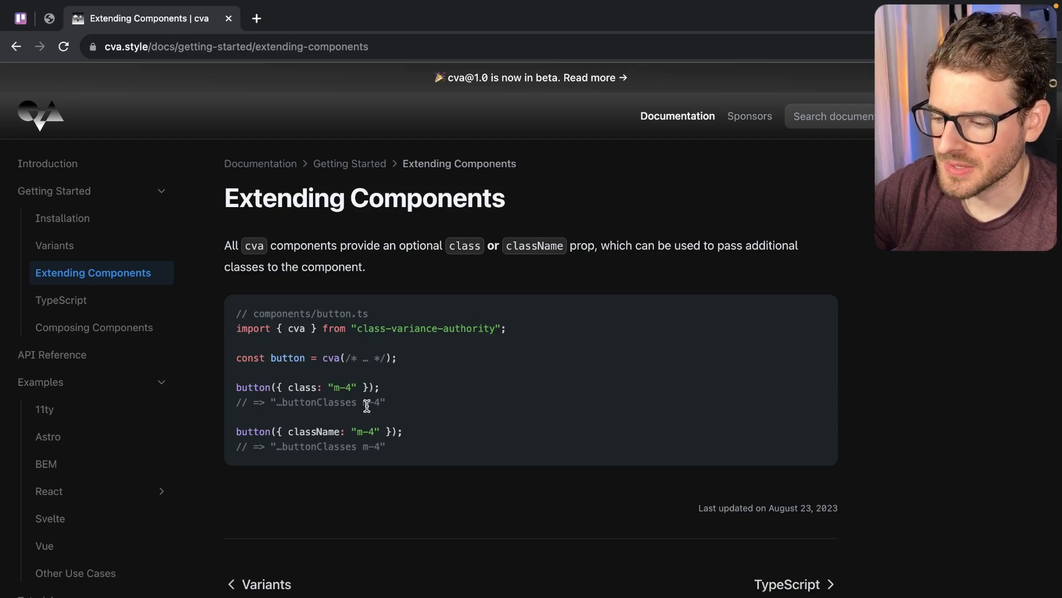
mouse_move(293, 431)
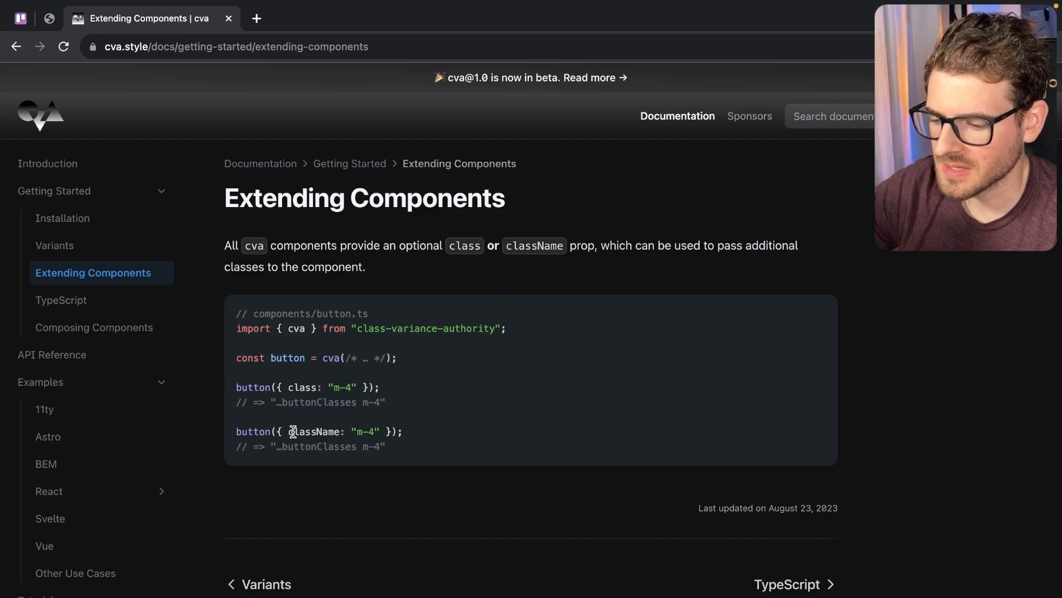
mouse_move(378, 323)
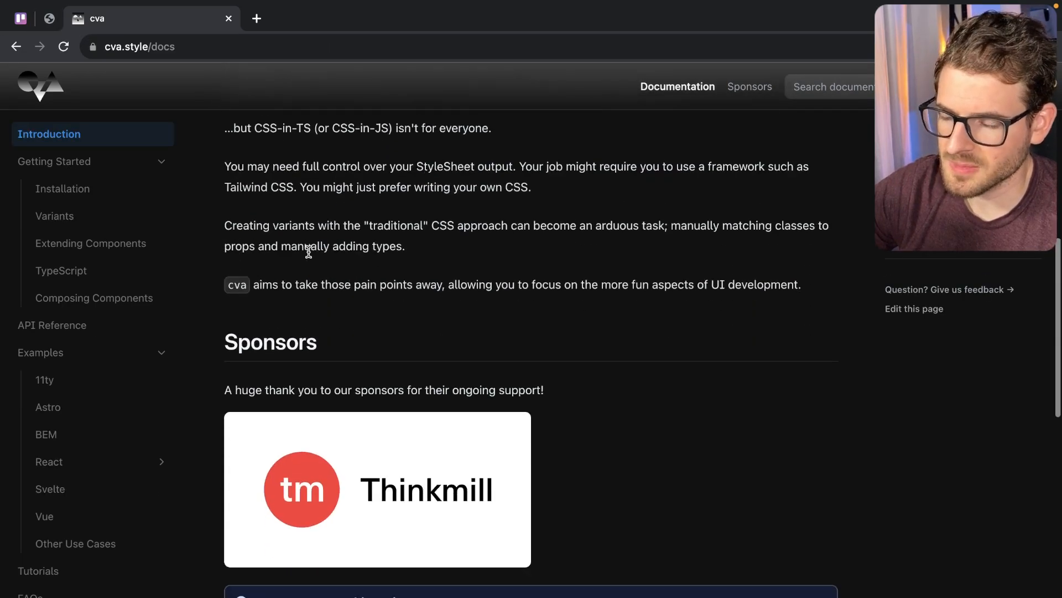
Read cva's Extending Components docs on passing extra classes, then view the Introduction page.
scroll("up", 3)
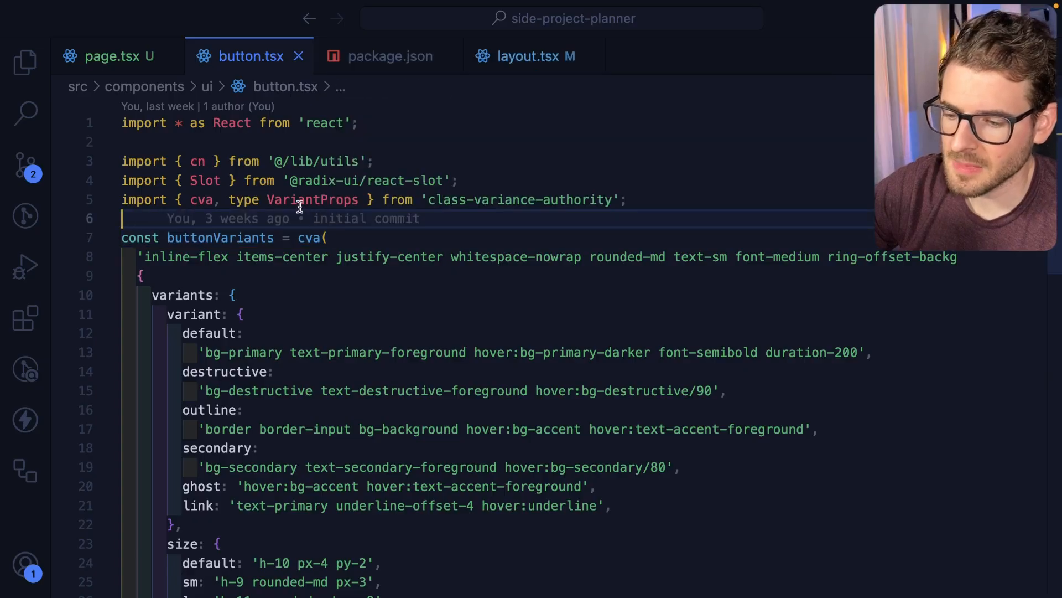
mouse_move(312, 200)
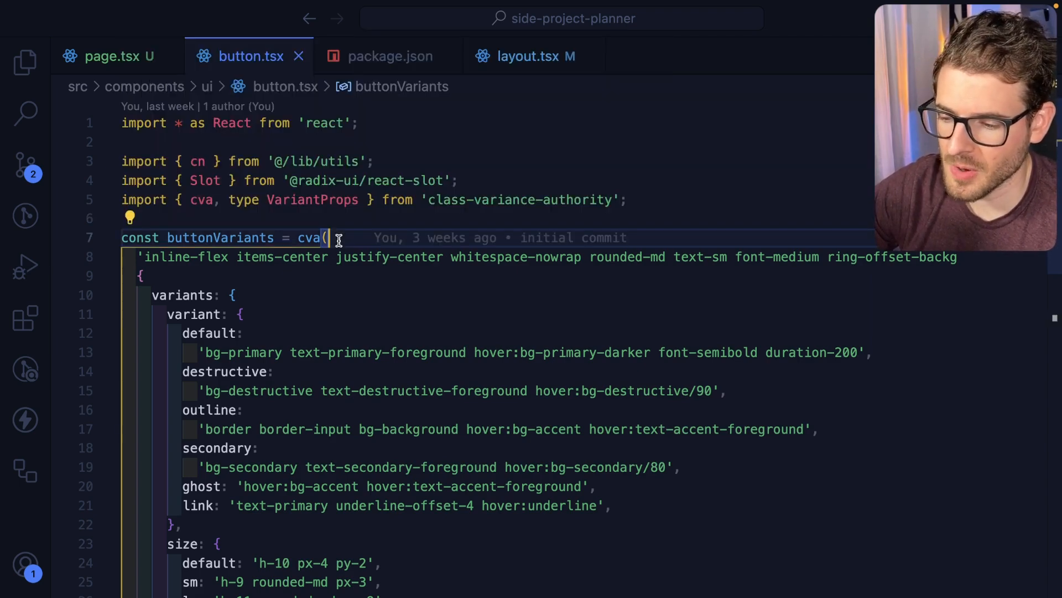
Scroll through button.tsx's buttonVariants sizes, defaultVariants and the VariantProps-based ButtonProps interface.
scroll("down", 3)
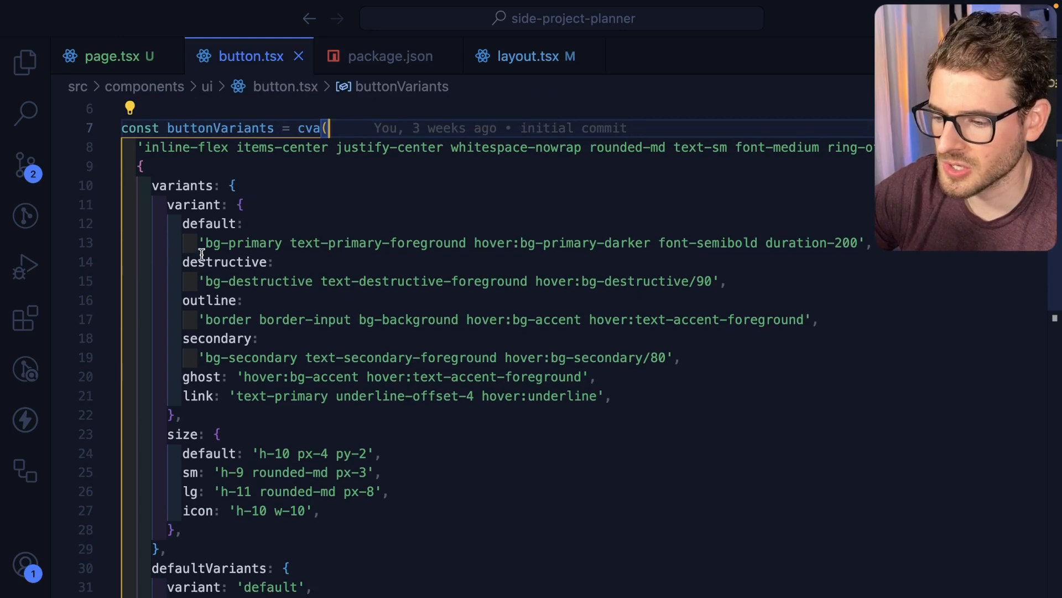
scroll("down", 3)
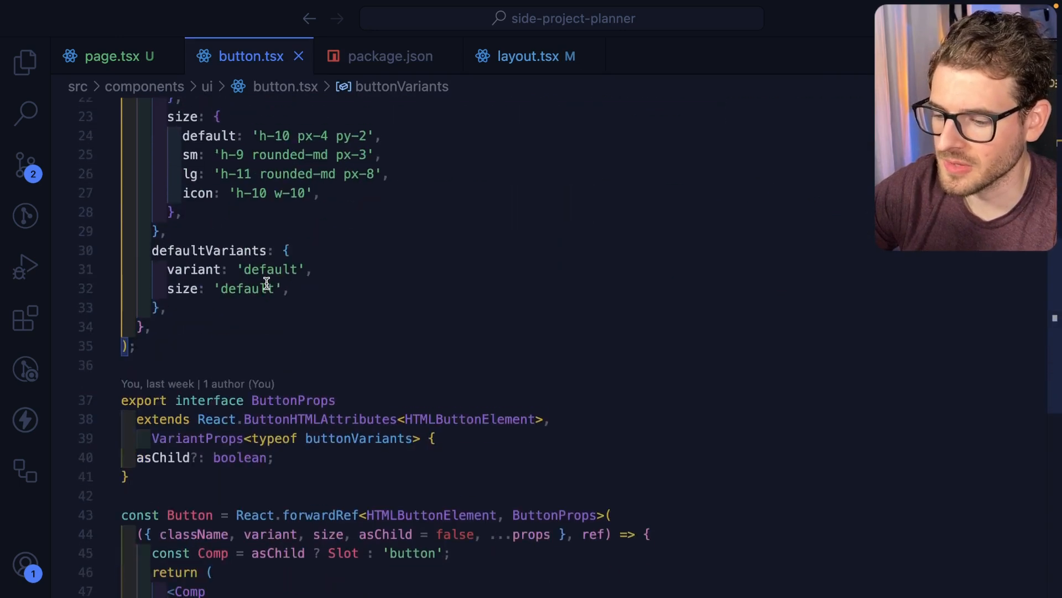